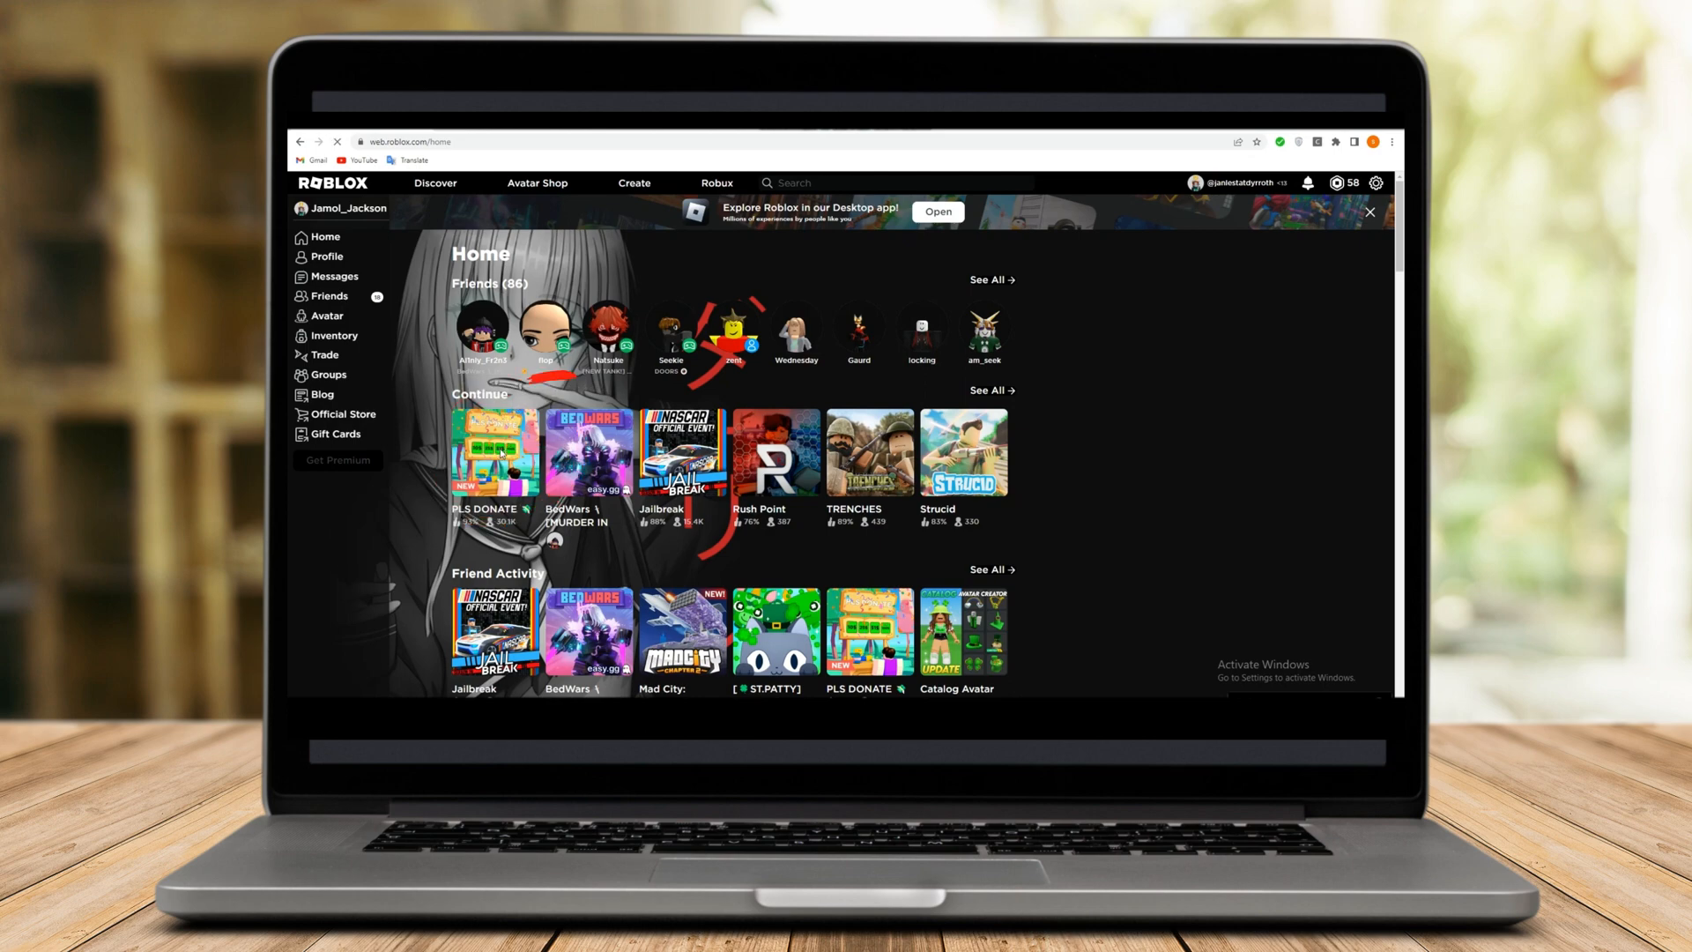
Open the PLS DONATE game page from the Continue row on the Roblox home page.
click(495, 451)
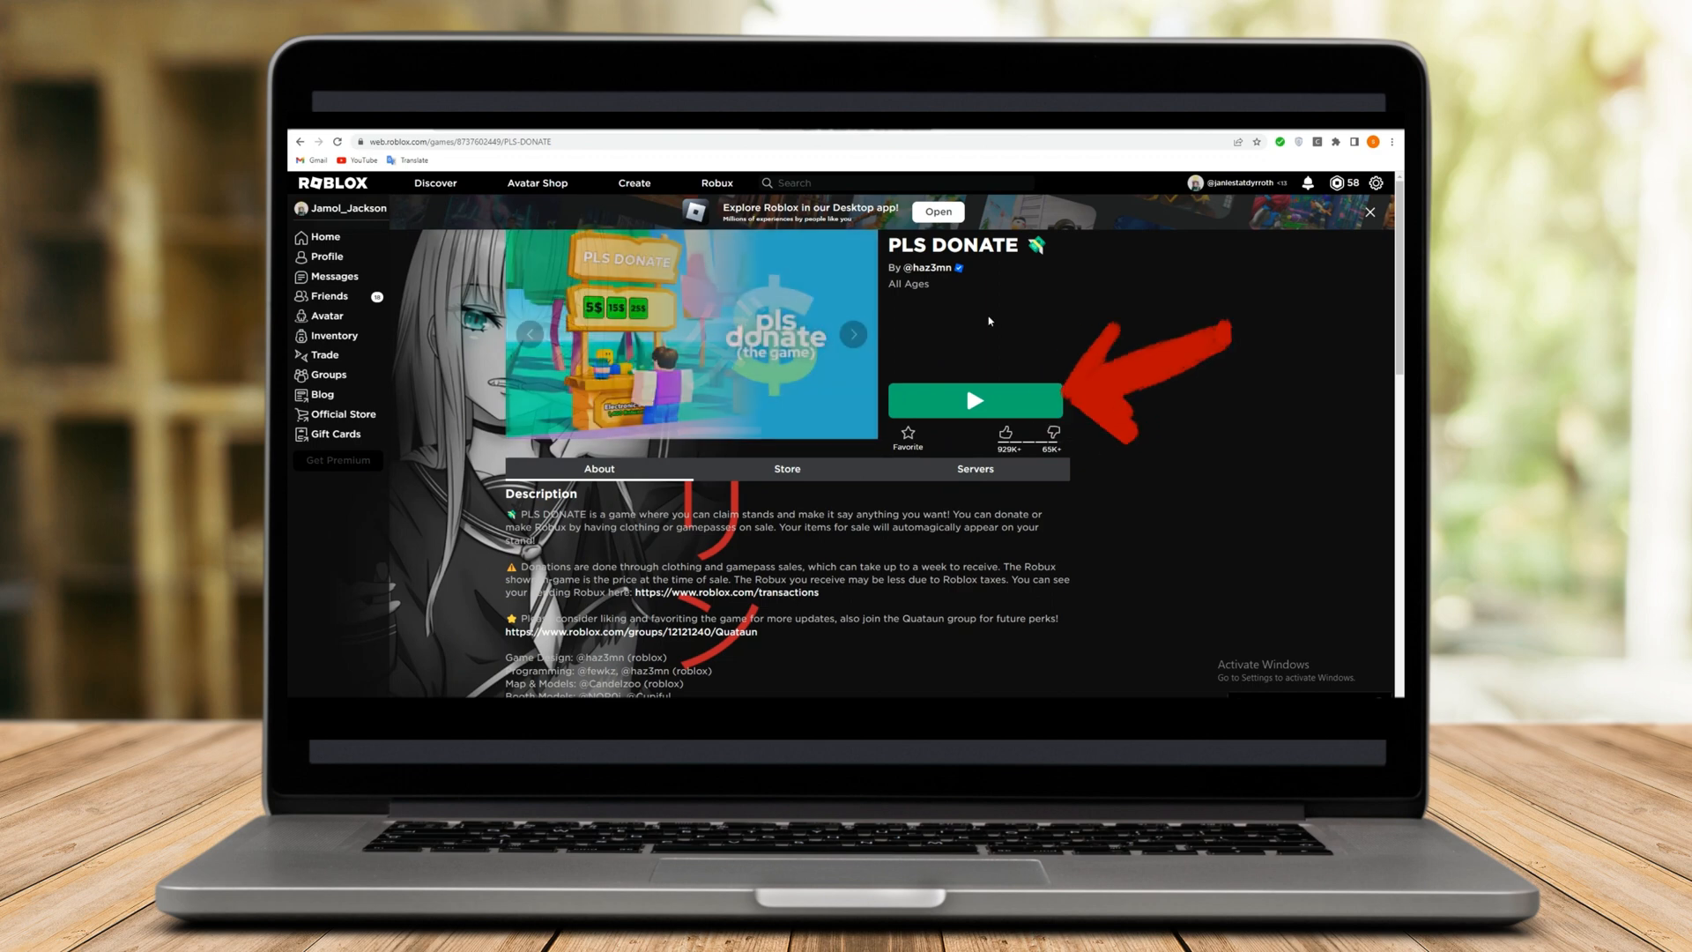
click(972, 400)
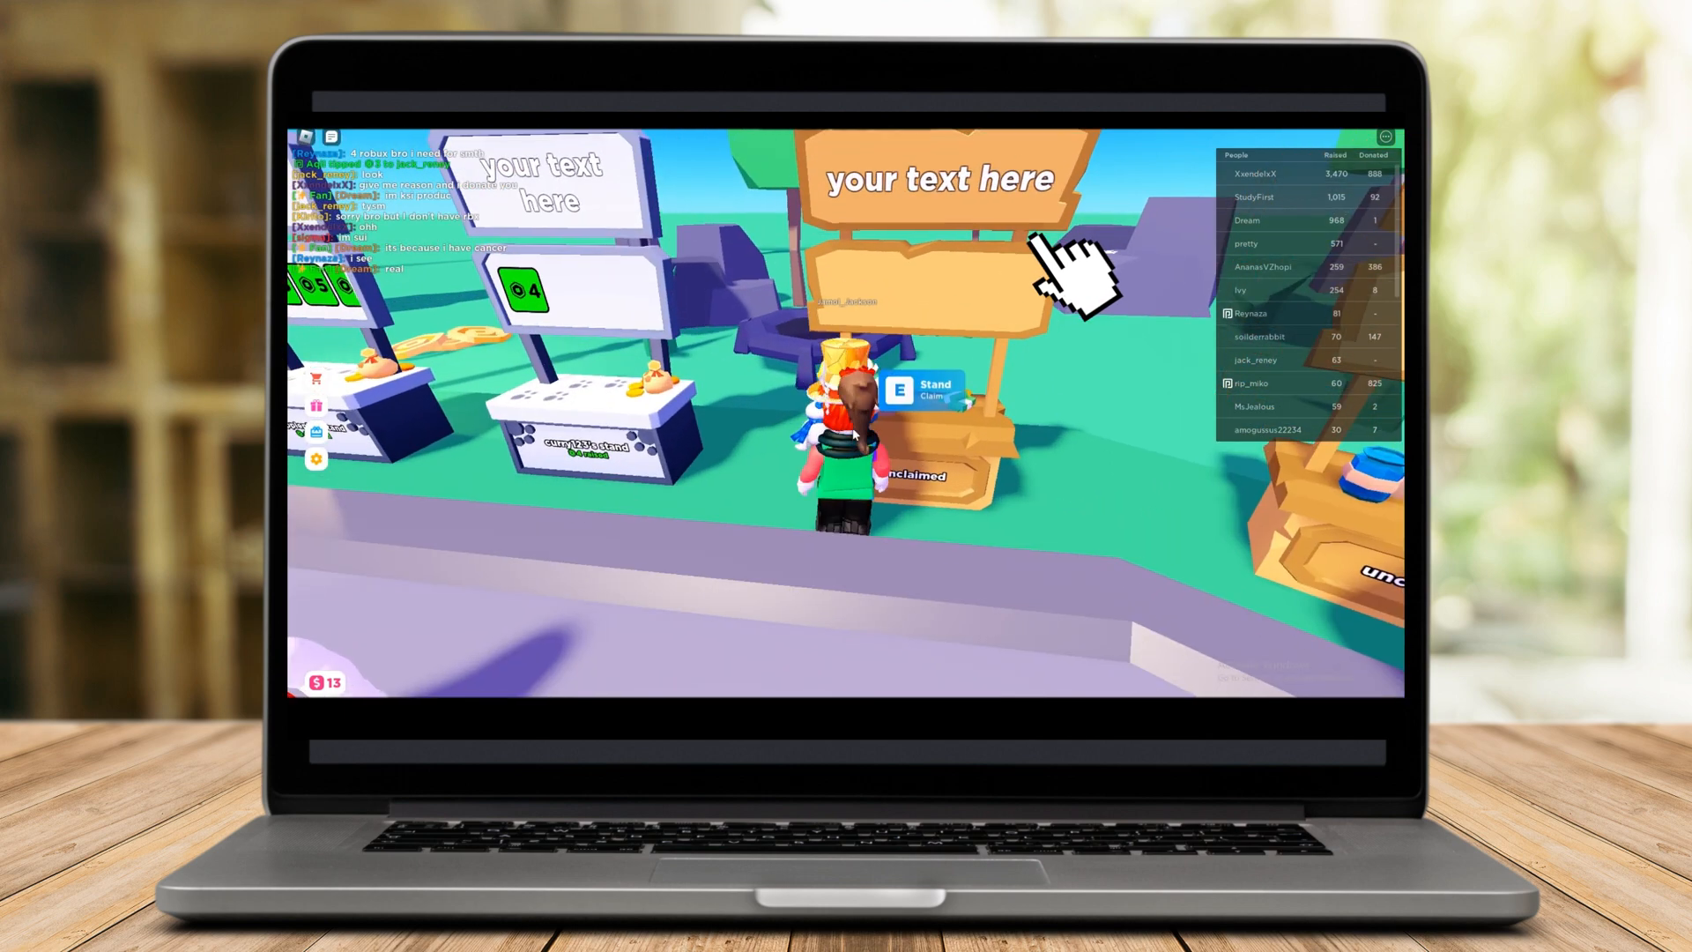
click(923, 392)
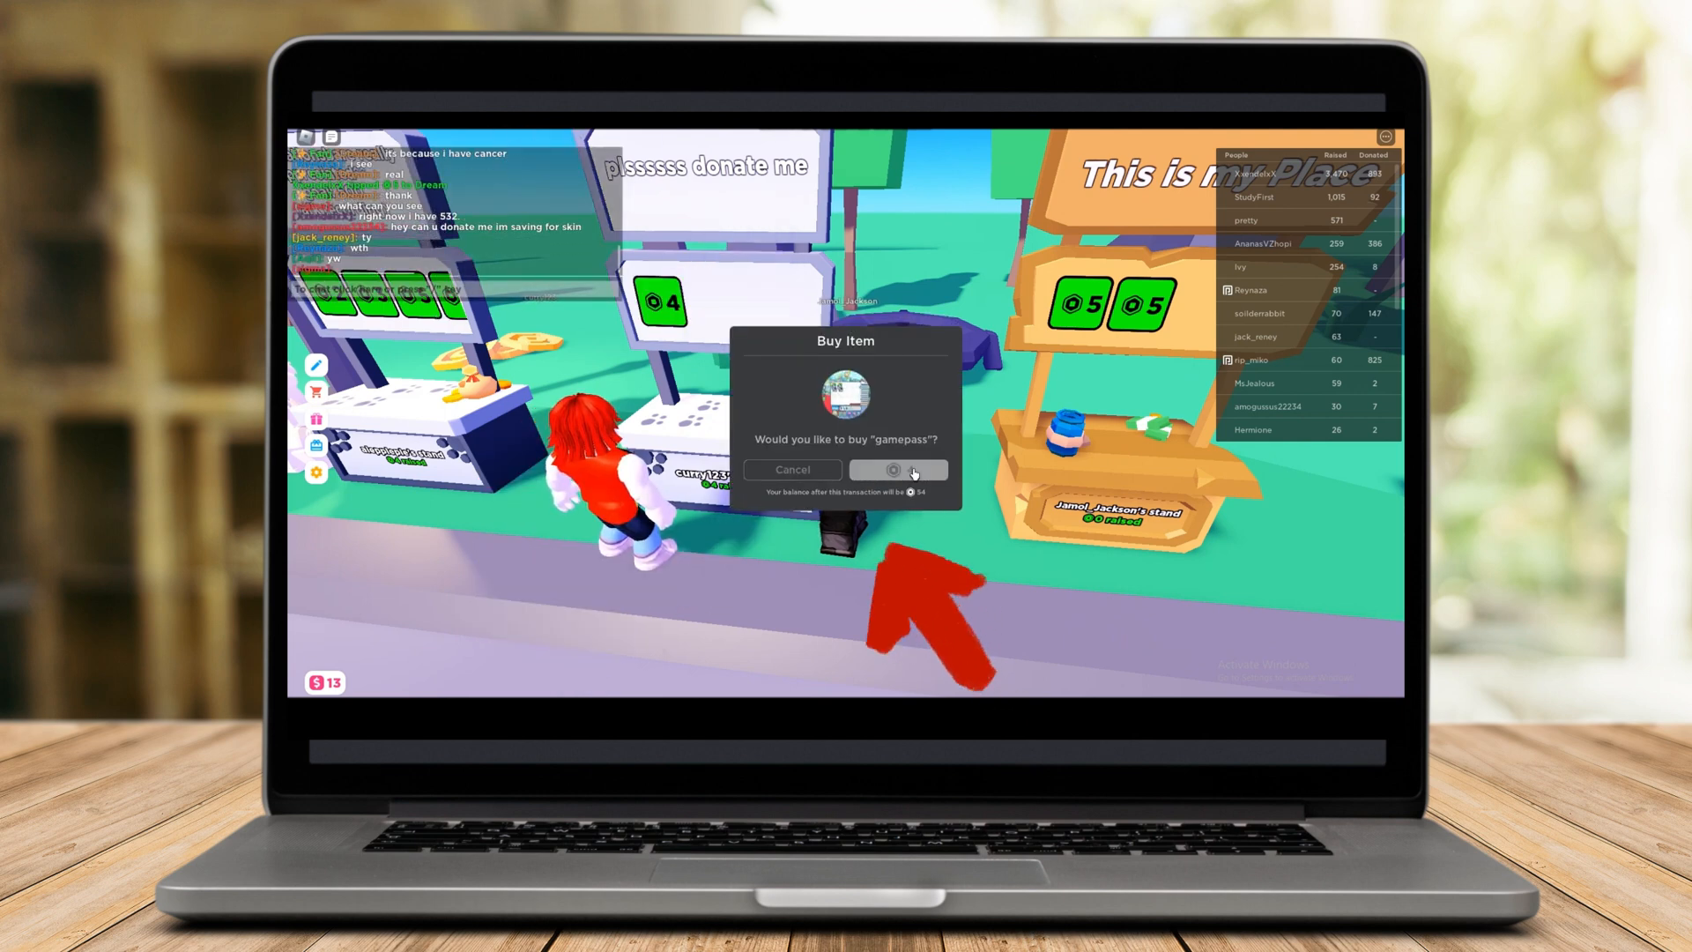
Confirm the gamepass purchase in the Buy Item dialog and dismiss the success notice.
click(897, 468)
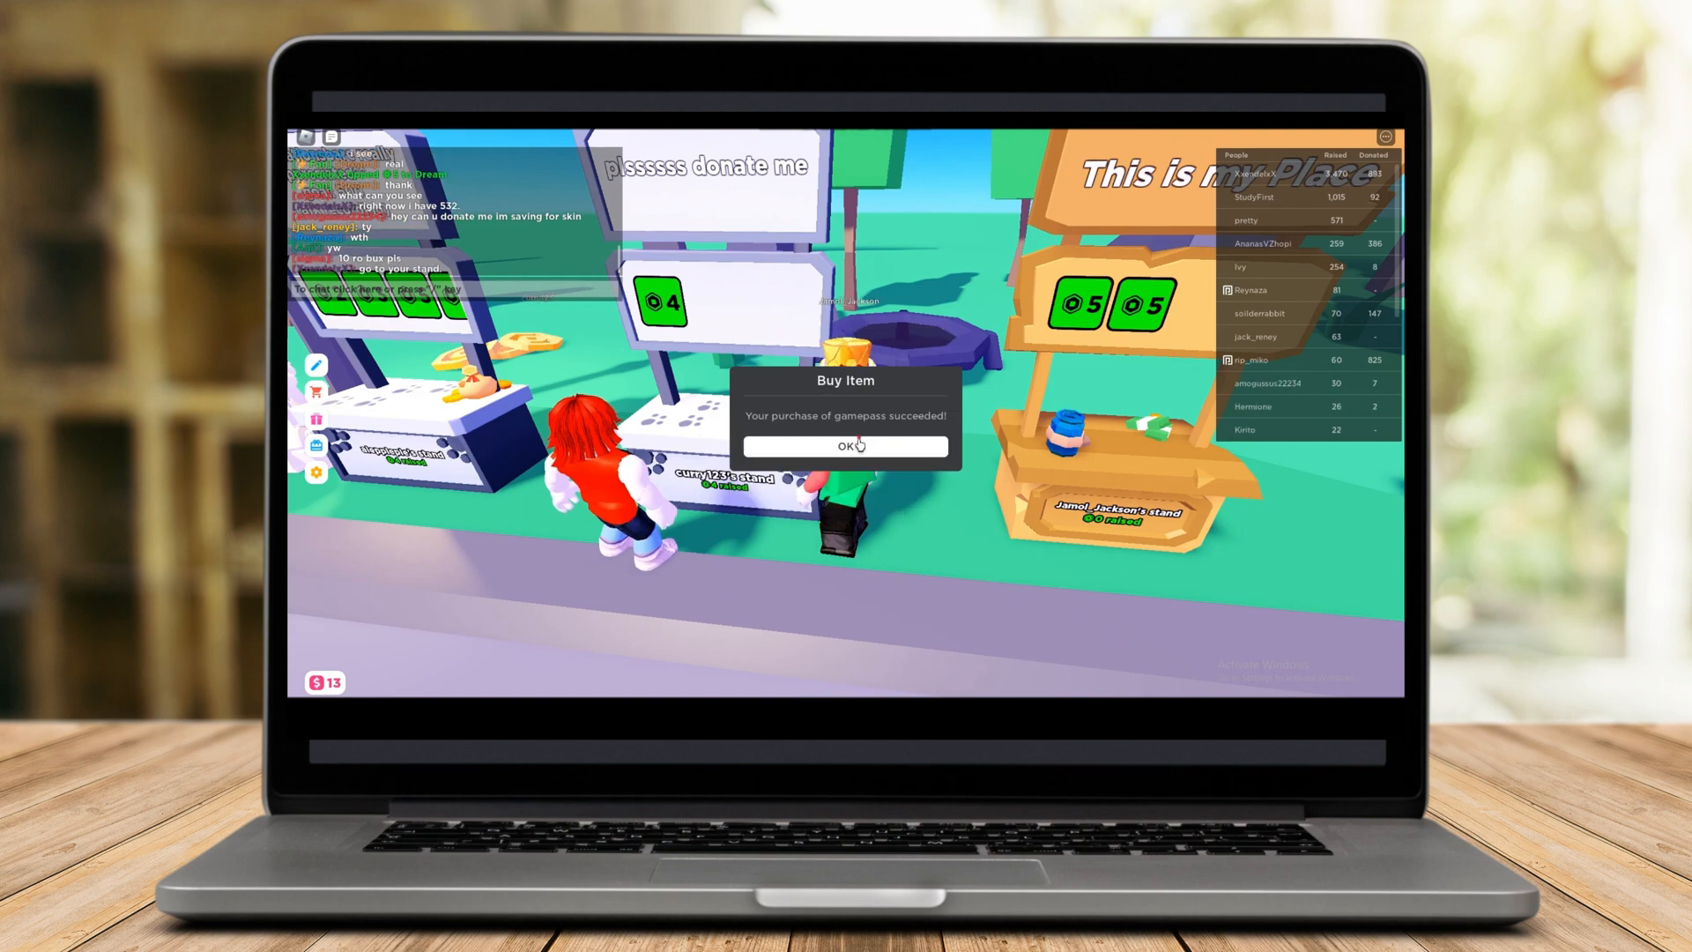
click(845, 447)
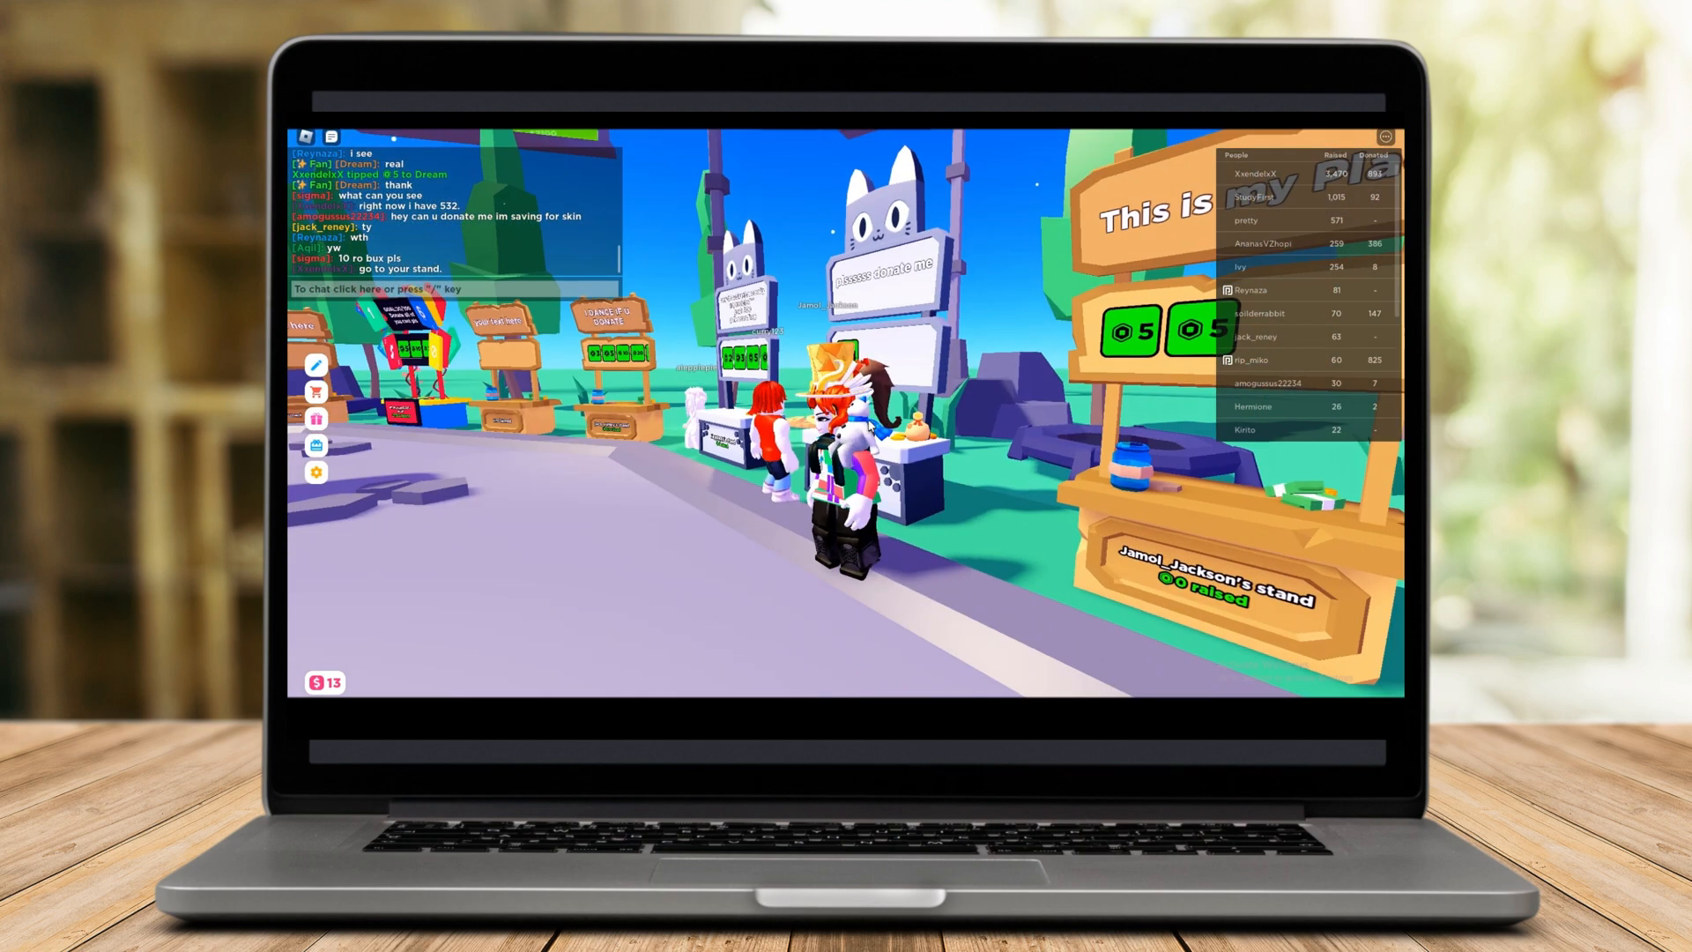